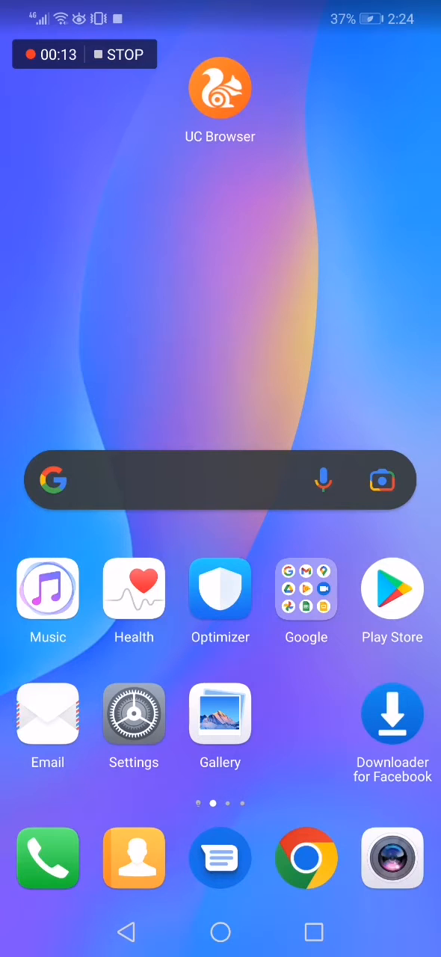
Step: Launch UC Browser from the home screen icon
click(219, 87)
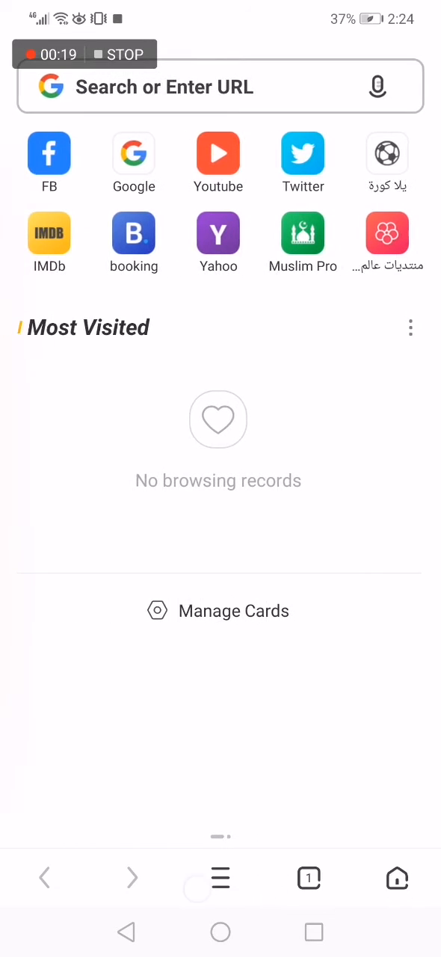
Step: Reach Notification Settings through the main menu and Settings gear
click(220, 877)
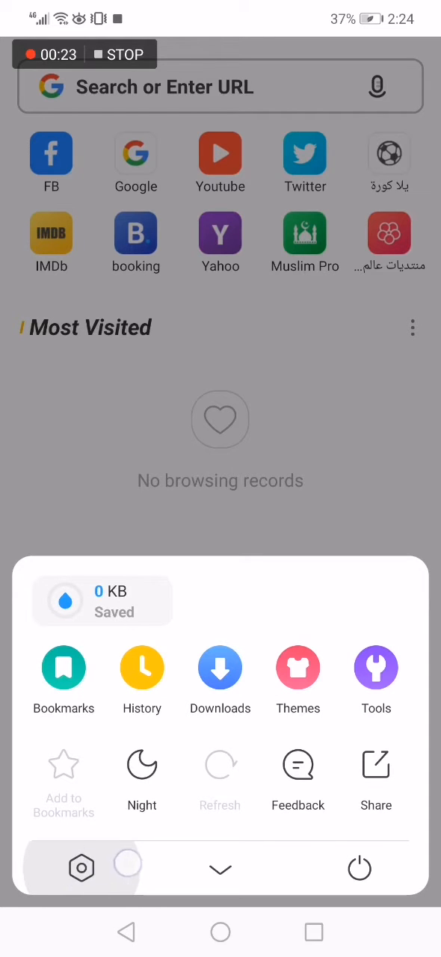
click(81, 866)
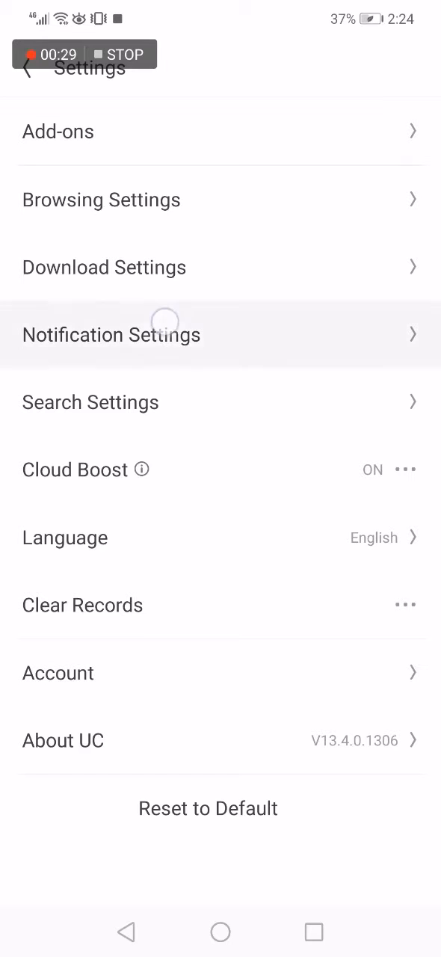
click(111, 335)
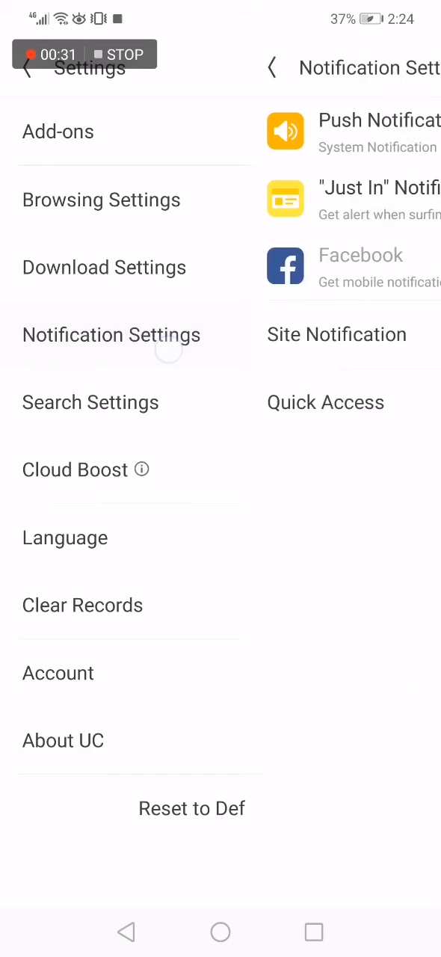
click(112, 335)
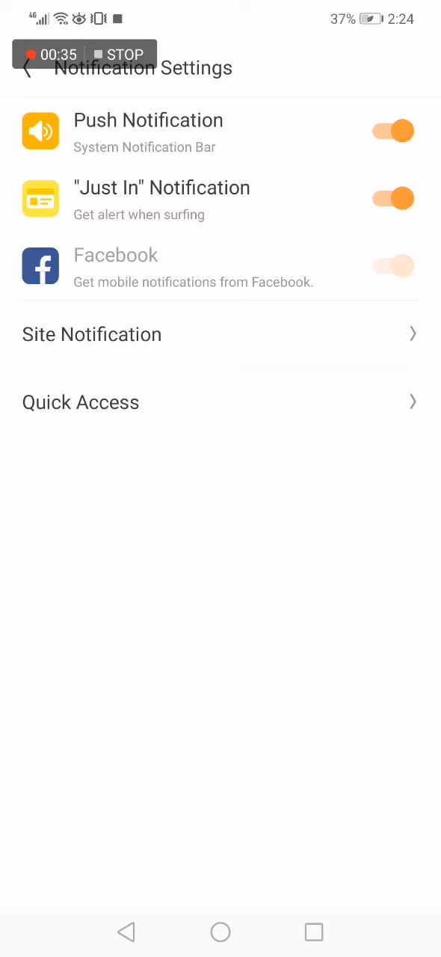
Step: Toggle Push Notification, cancel the confirmation to keep it on, and go to Quick Access shortcuts
click(391, 131)
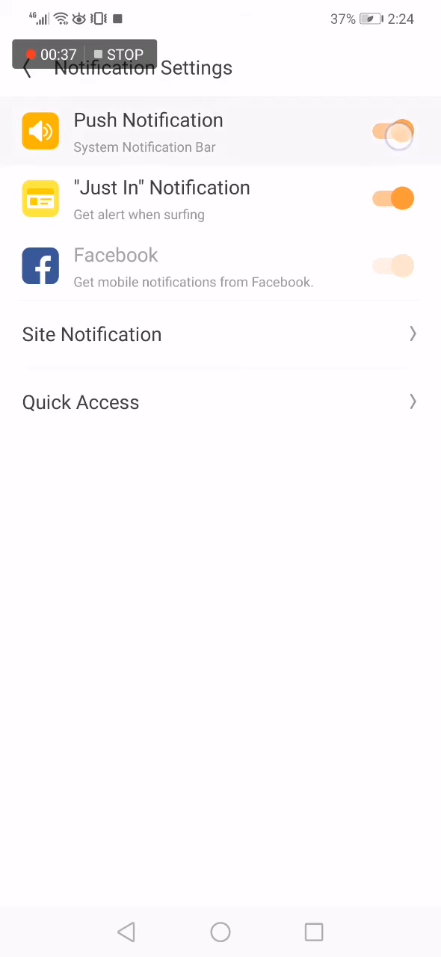
click(392, 131)
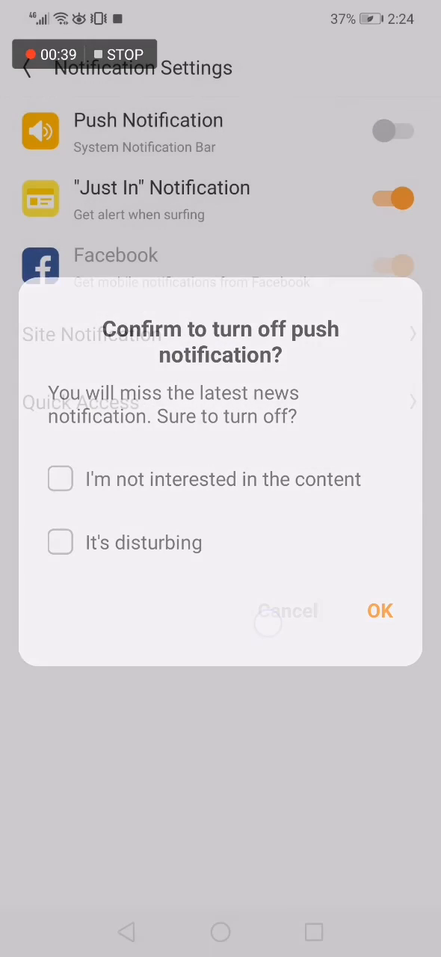
click(287, 610)
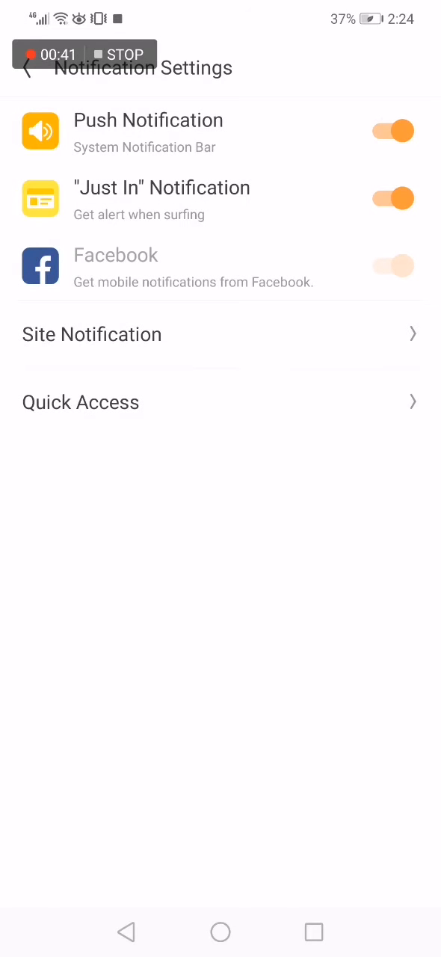
click(91, 335)
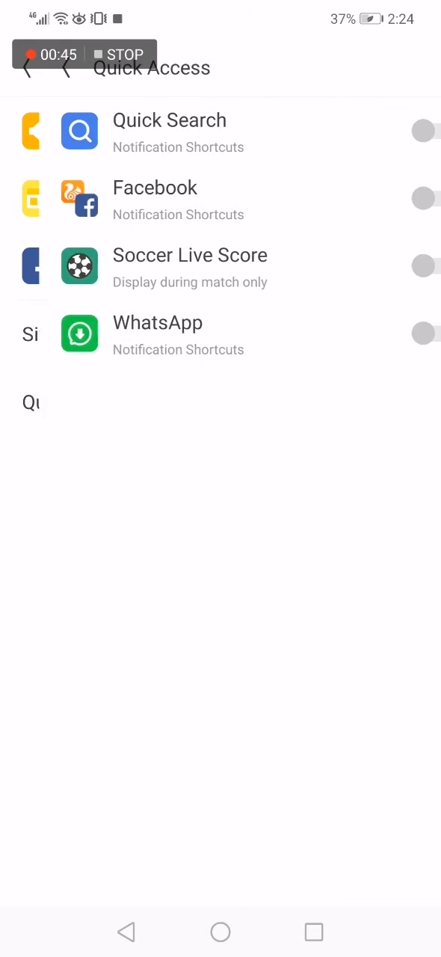
click(27, 67)
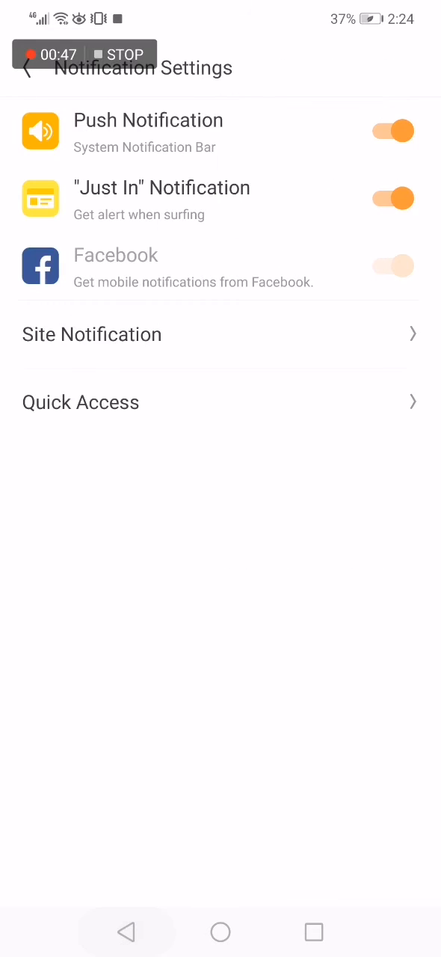